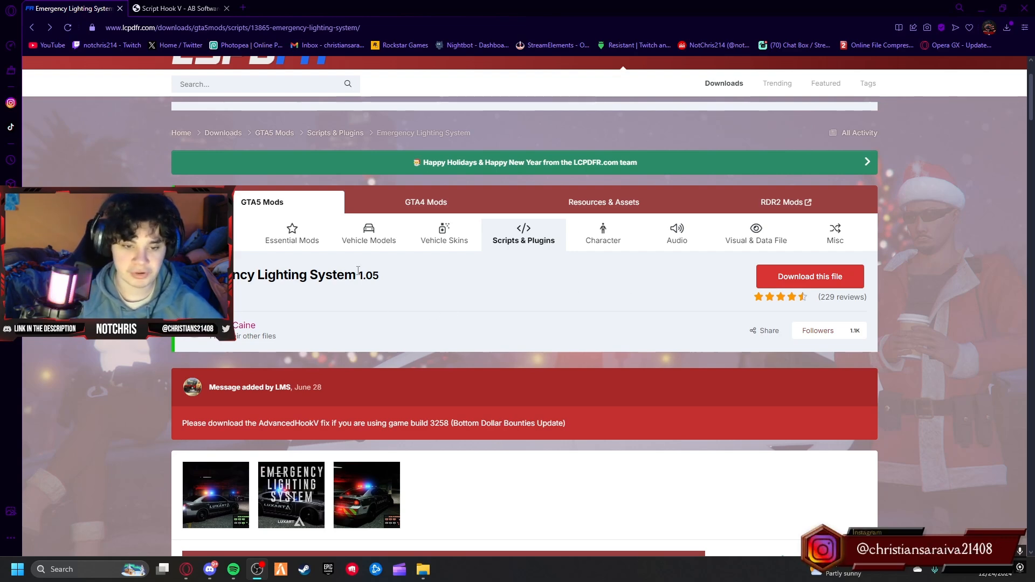
Download AdvancedHookV_b3258.zip from the Emergency Lighting System file list on LCPD:FR.
{"action": "double_click", "coordinate": [304, 274]}
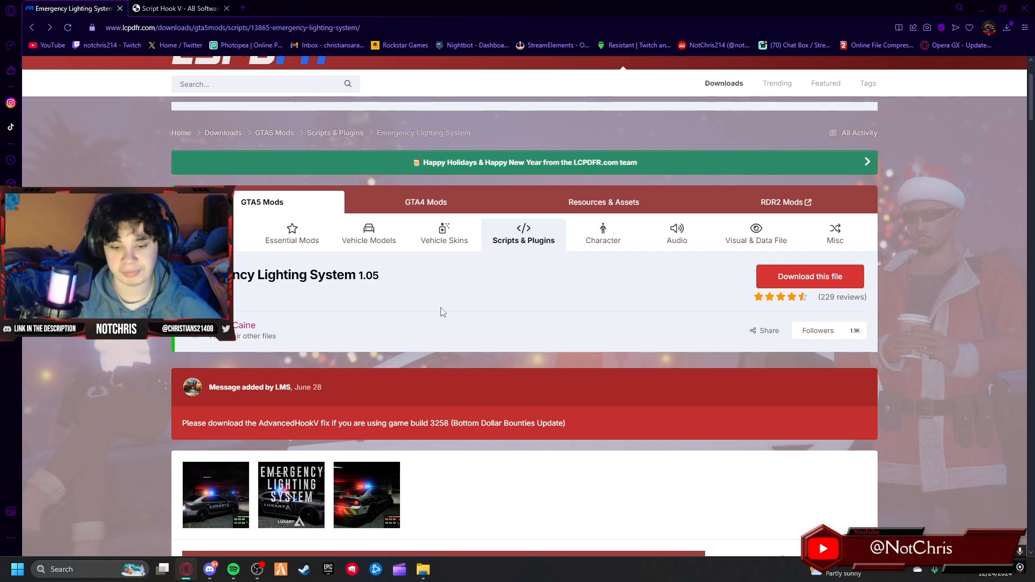
{"action": "mouse_move", "coordinate": [460, 309]}
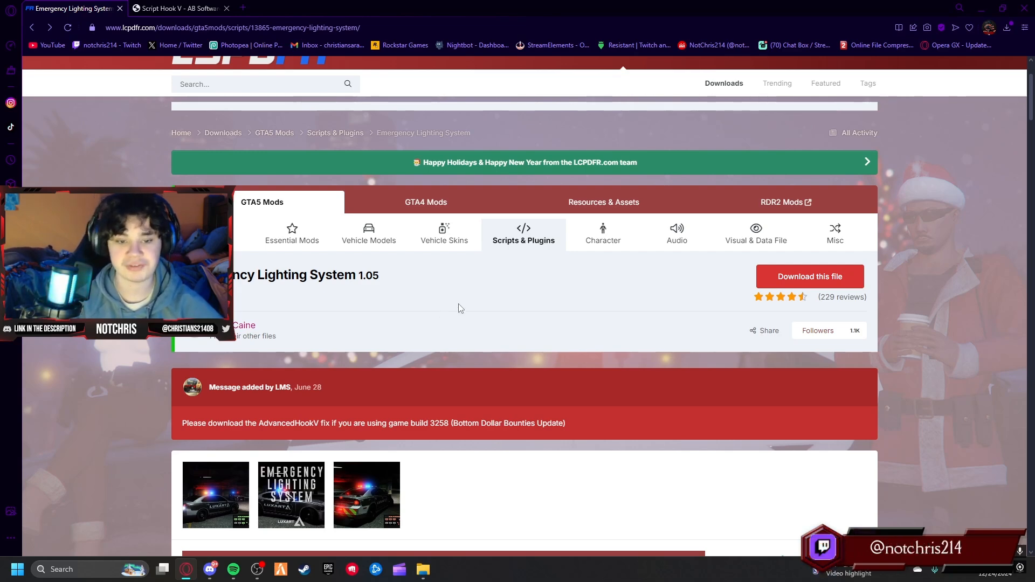
{"action": "mouse_move", "coordinate": [698, 301]}
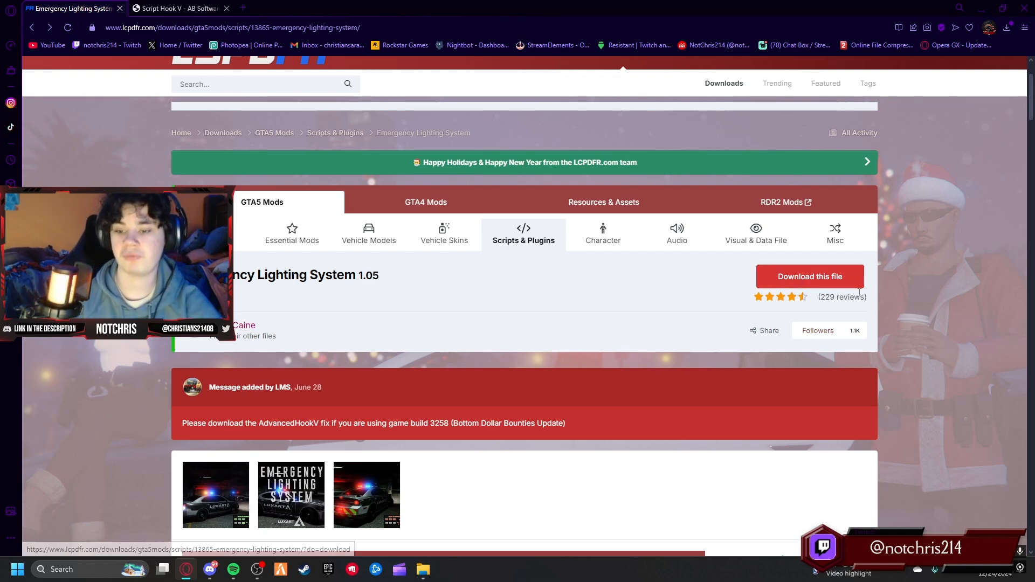
{"action": "left_click", "coordinate": [809, 276]}
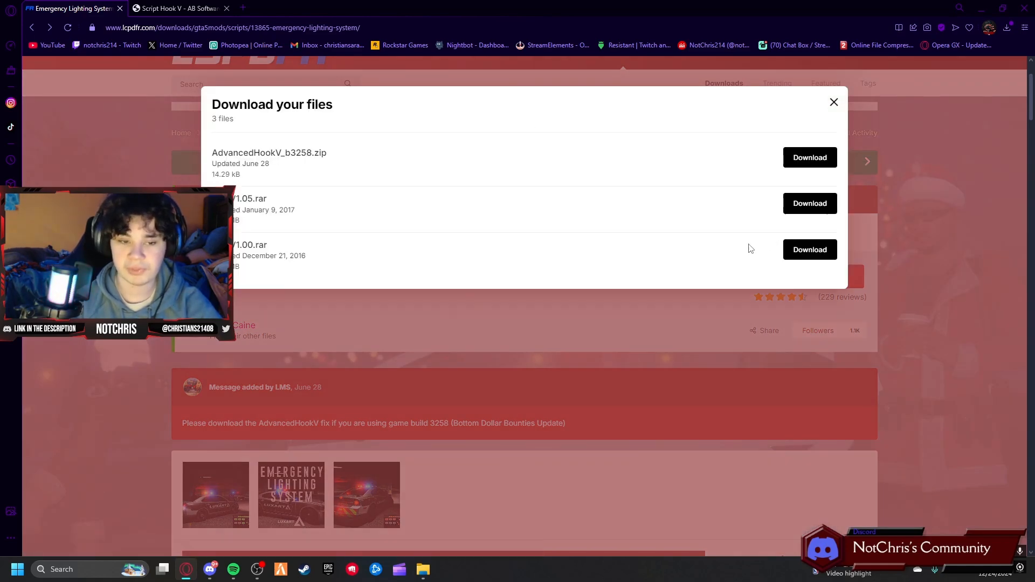
{"action": "mouse_move", "coordinate": [692, 262]}
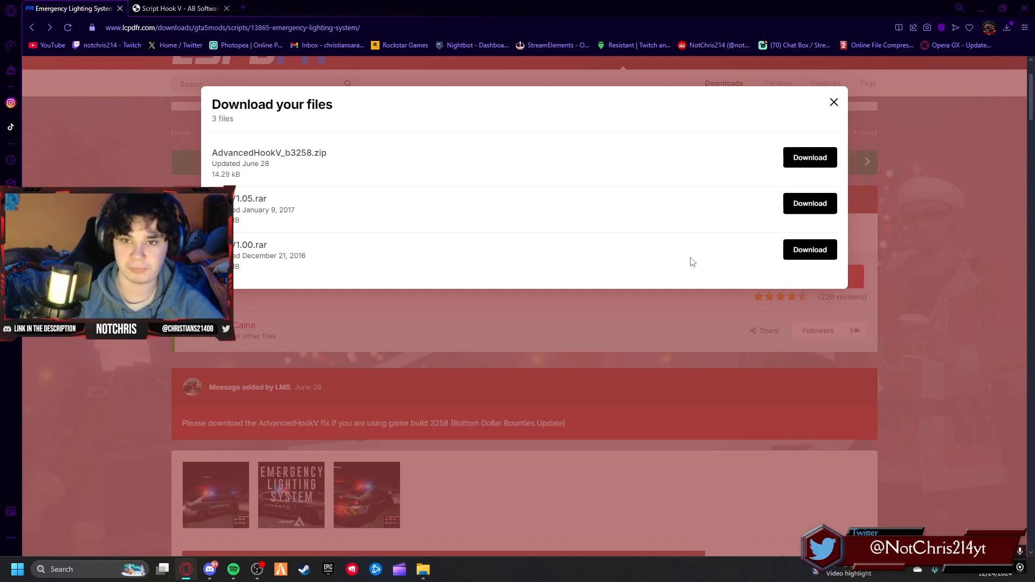
{"action": "mouse_move", "coordinate": [452, 183]}
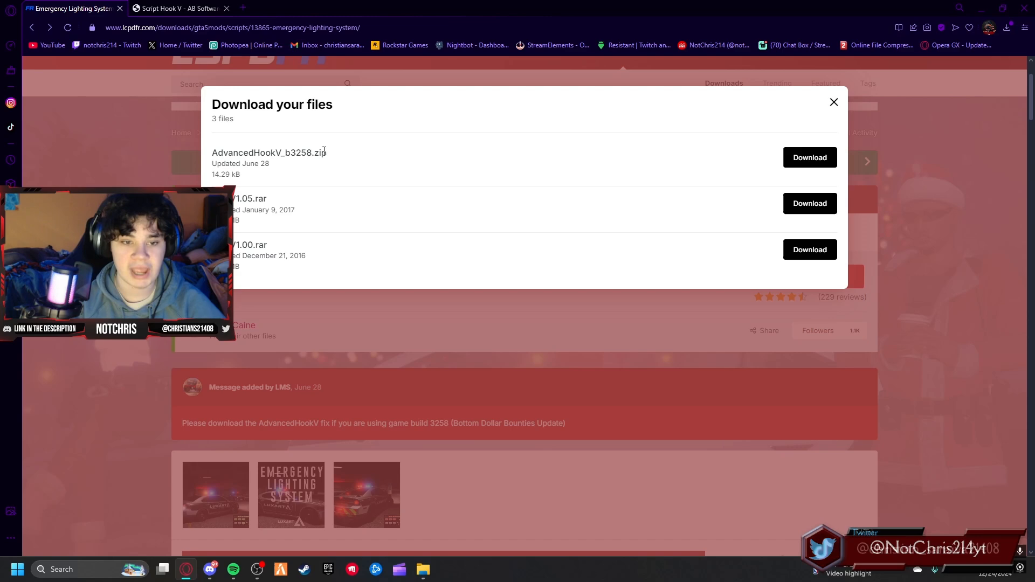
{"action": "double_click", "coordinate": [268, 153]}
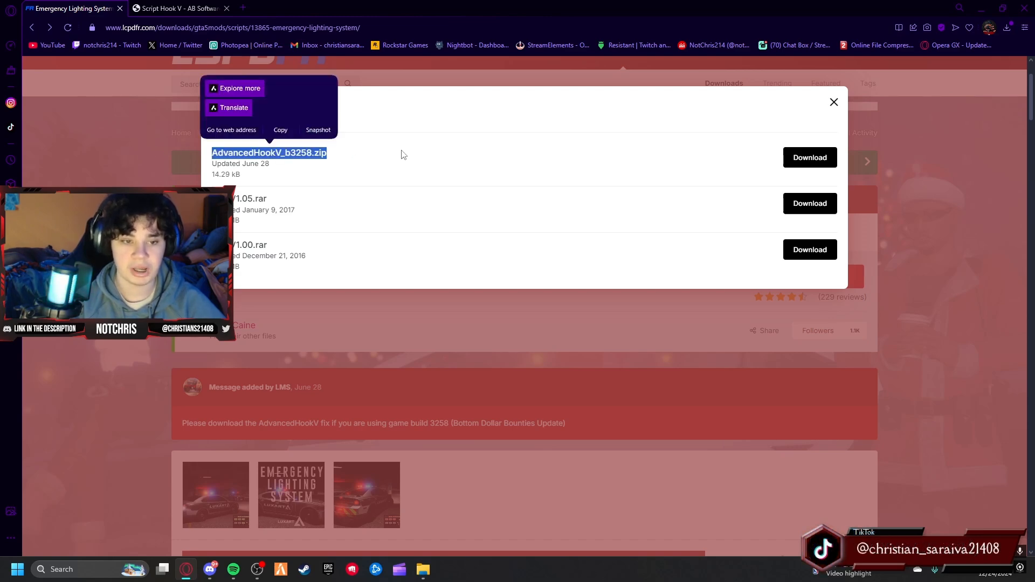
{"action": "mouse_move", "coordinate": [433, 173]}
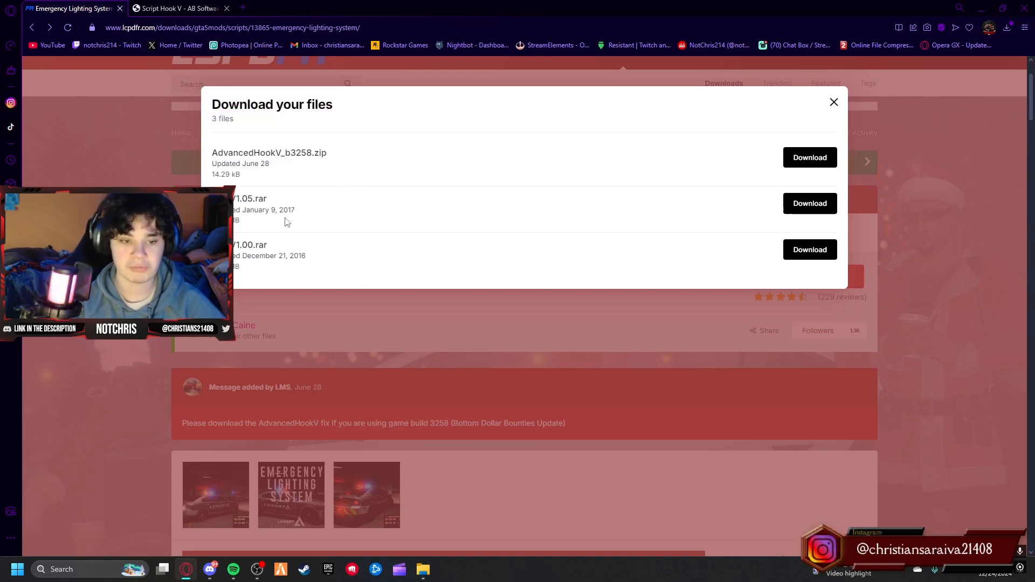
{"action": "mouse_move", "coordinate": [355, 211]}
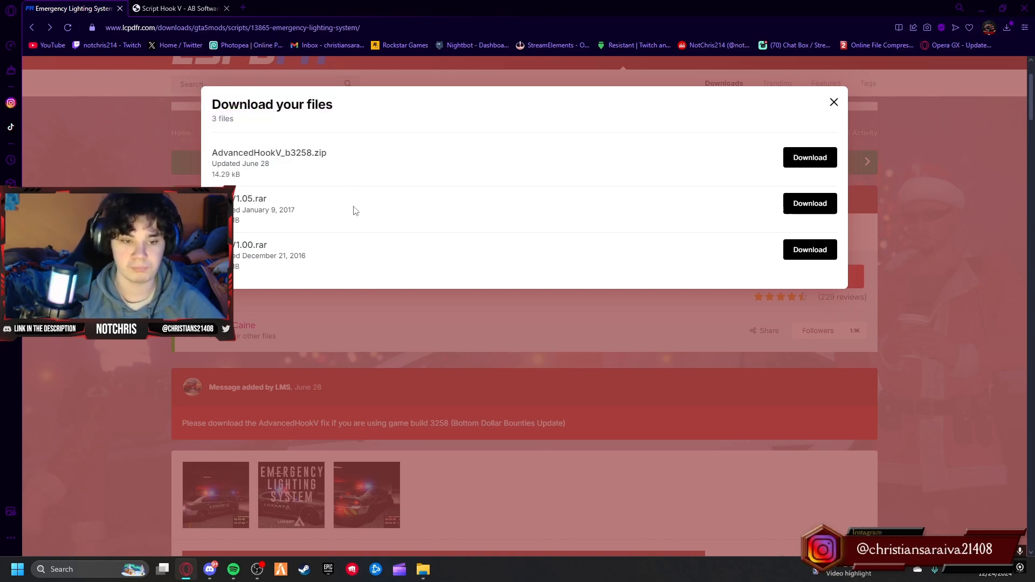
{"action": "left_click", "coordinate": [809, 203]}
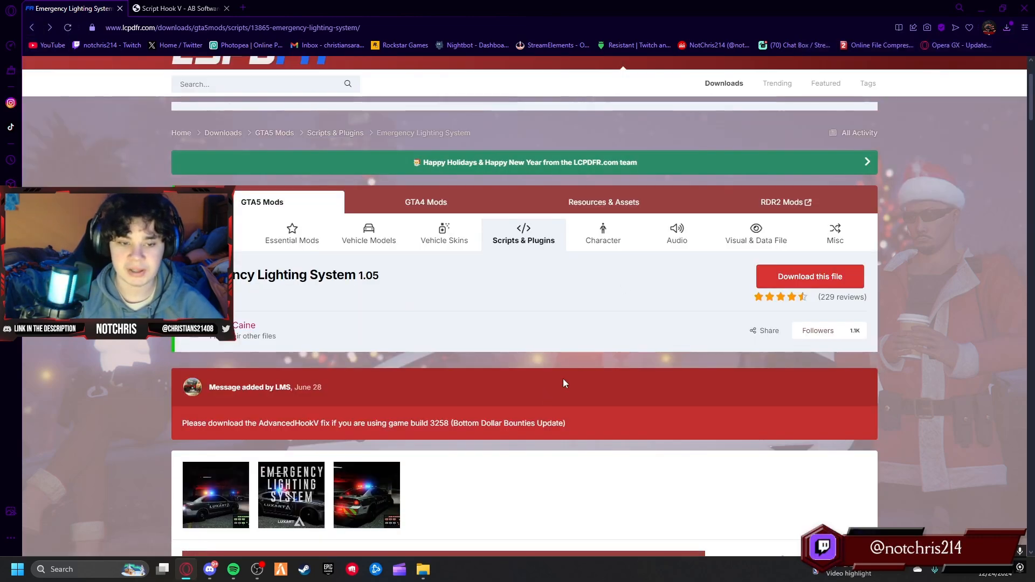
{"action": "left_click", "coordinate": [809, 276]}
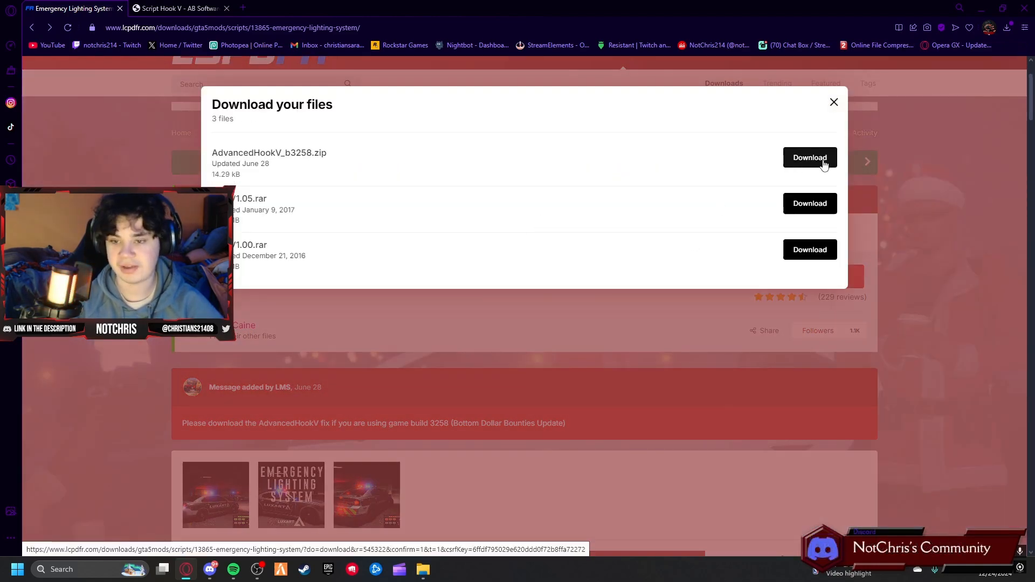
{"action": "left_click", "coordinate": [809, 157]}
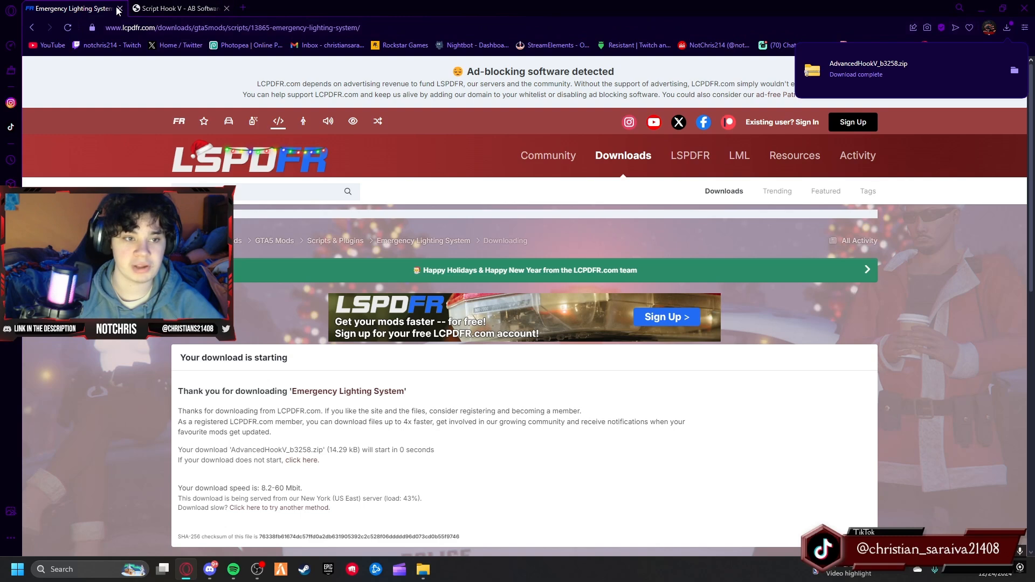
Close the Emergency Lighting System page and open the ScriptHookV_1.0.3411.0 archive from Downloads.
{"action": "left_click", "coordinate": [118, 8]}
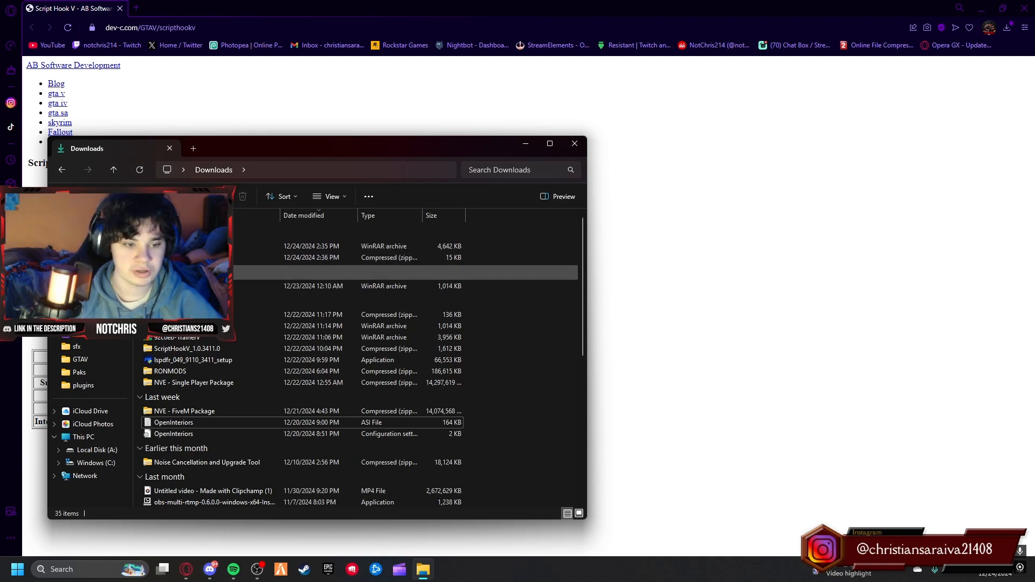
{"action": "mouse_move", "coordinate": [187, 348]}
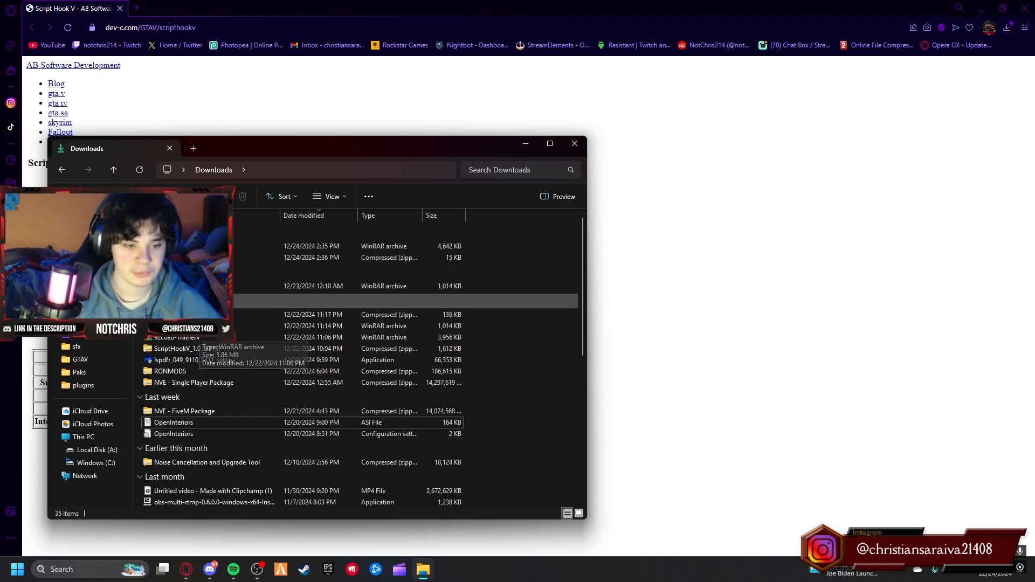
{"action": "left_click", "coordinate": [187, 349]}
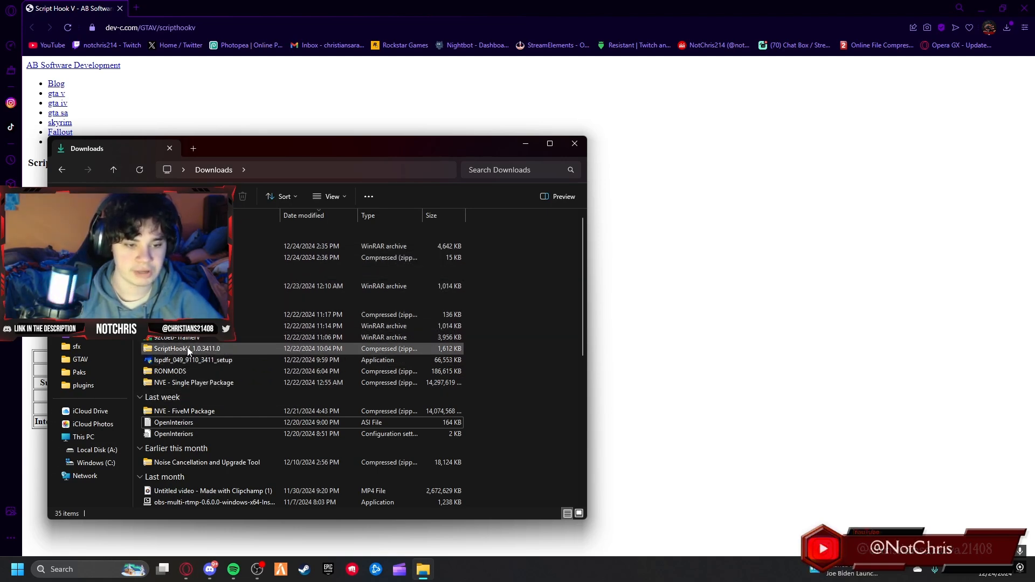
{"action": "left_click", "coordinate": [573, 144]}
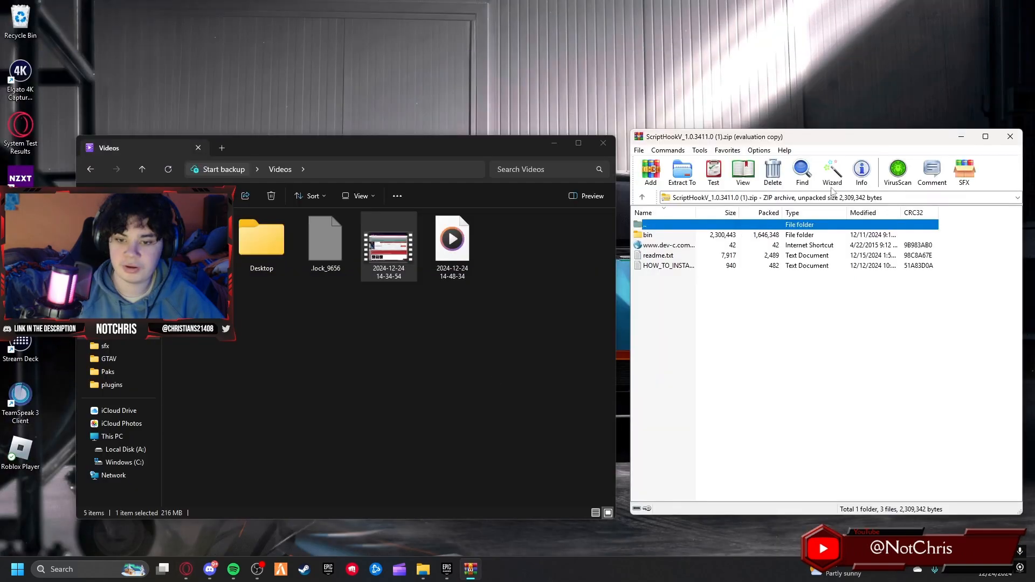
Browse the archive's bin folder beside GTAV, selecting ScriptHookV.dll and dinput8.dll, then show the desktop.
{"action": "left_click", "coordinate": [108, 359]}
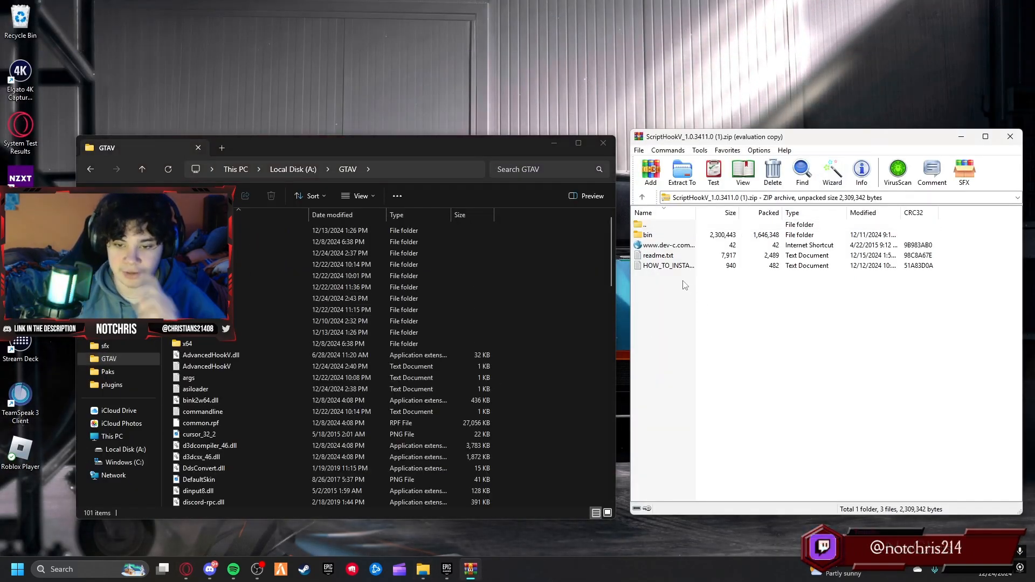
{"action": "double_click", "coordinate": [647, 235]}
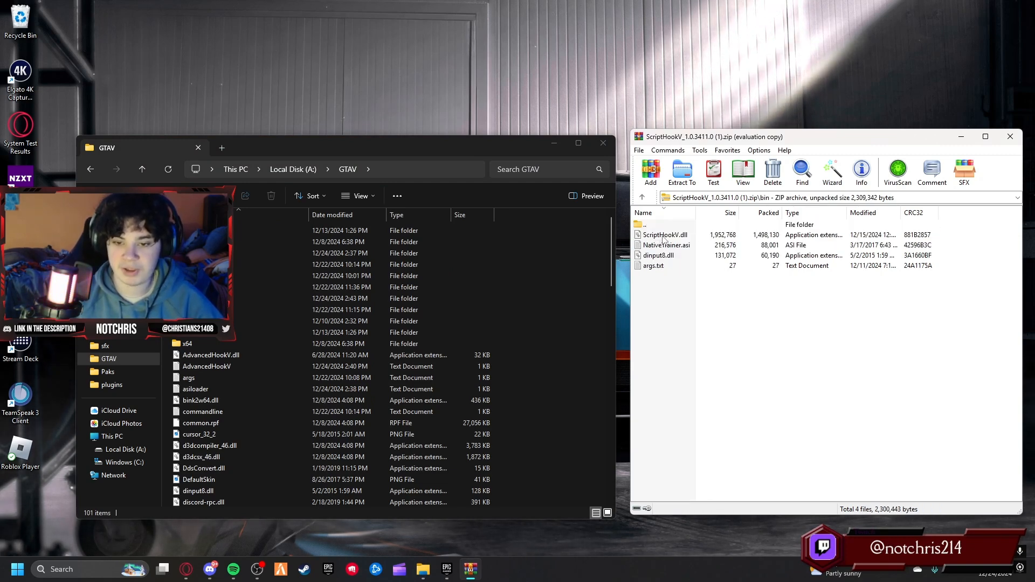
{"action": "left_click", "coordinate": [665, 235]}
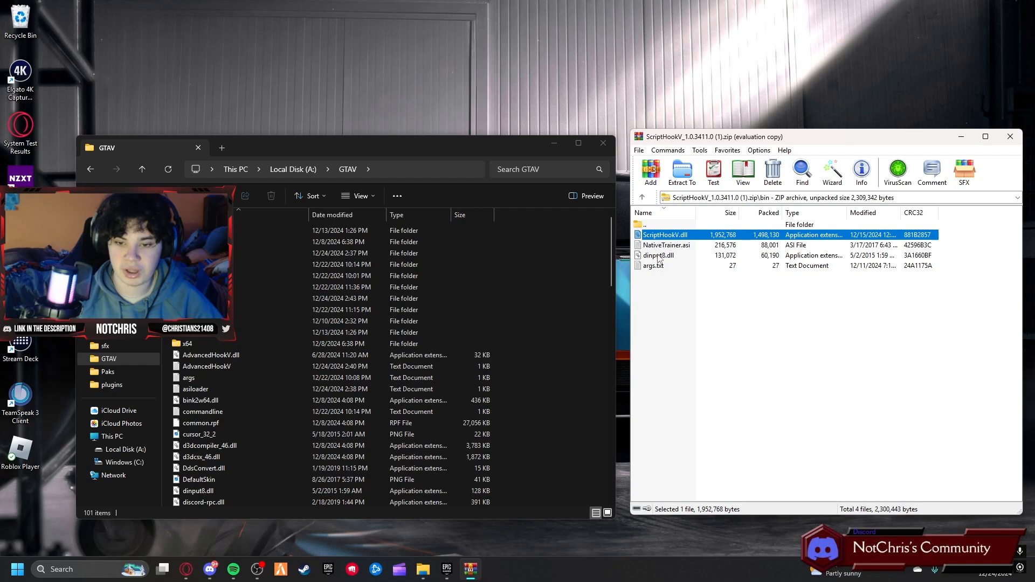
{"action": "left_click", "coordinate": [653, 266]}
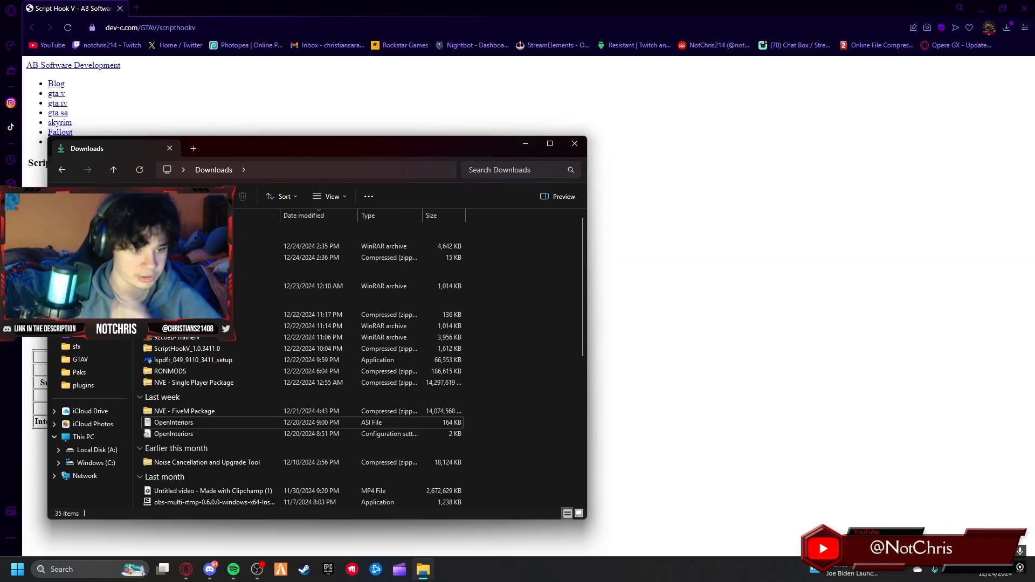
{"action": "left_click", "coordinate": [80, 359]}
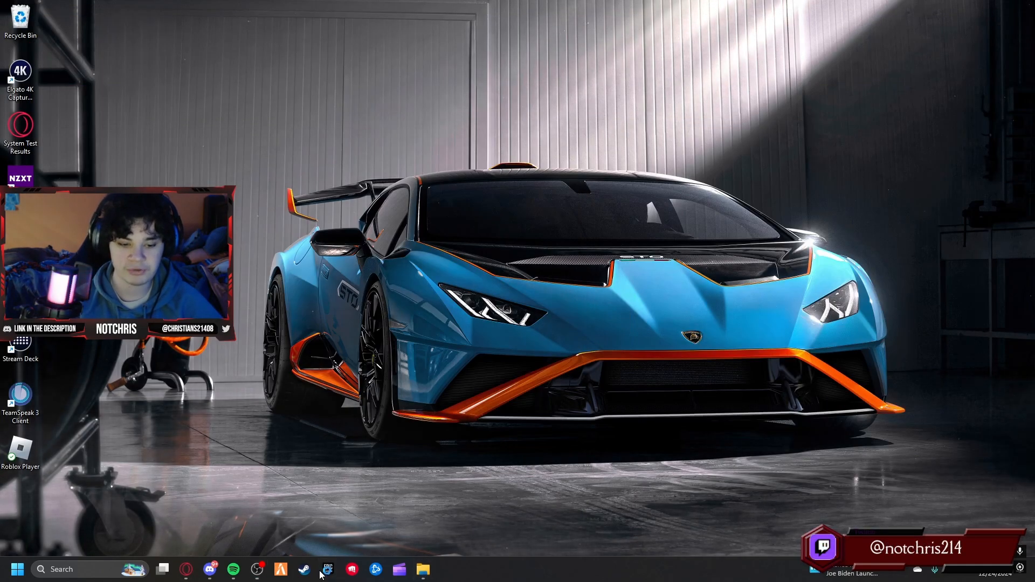
Open Grand Theft Auto V's installation folder through Manage in the Epic Games Launcher.
{"action": "left_click", "coordinate": [327, 570]}
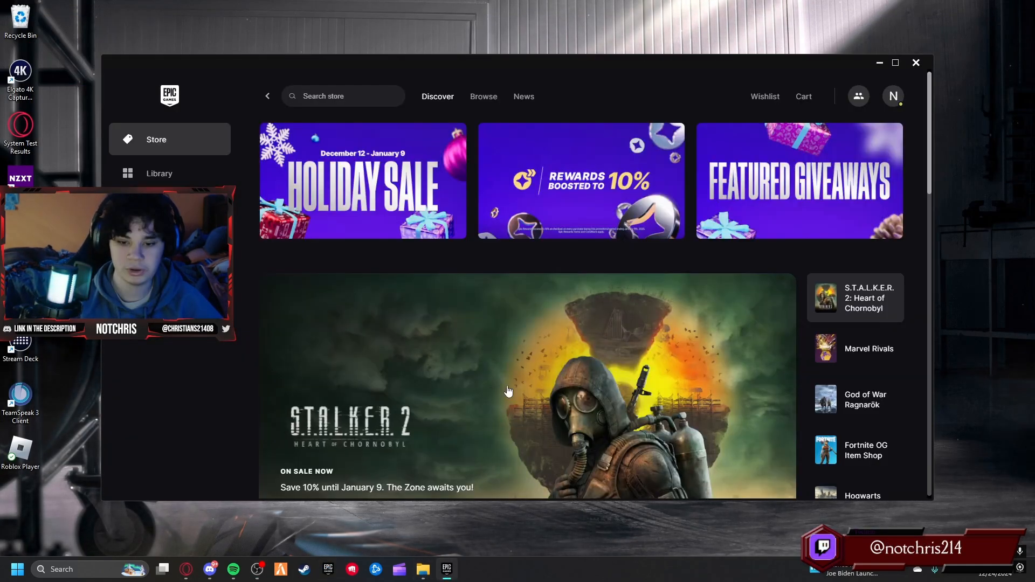
{"action": "left_click", "coordinate": [159, 174]}
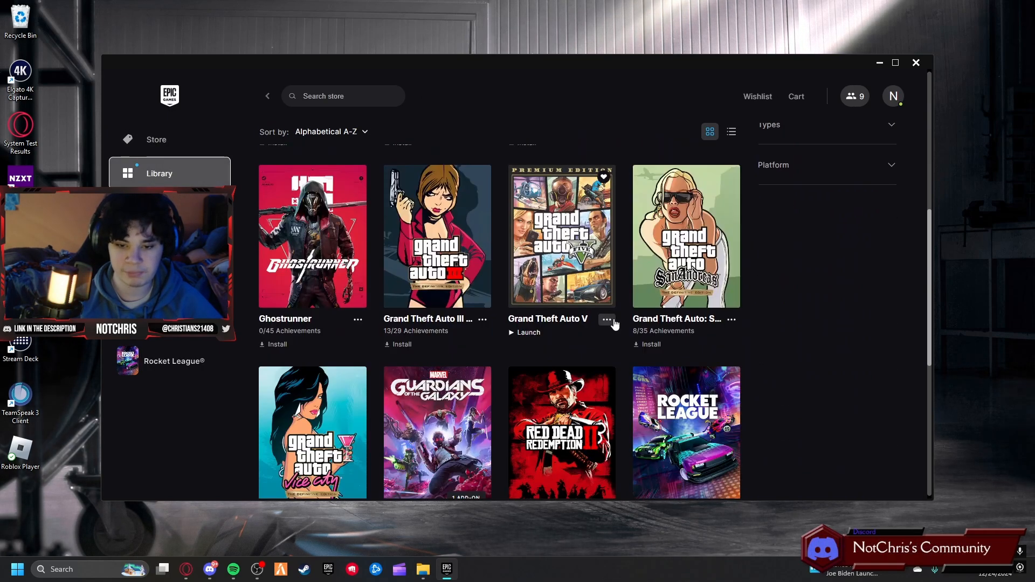
{"action": "left_click", "coordinate": [606, 320]}
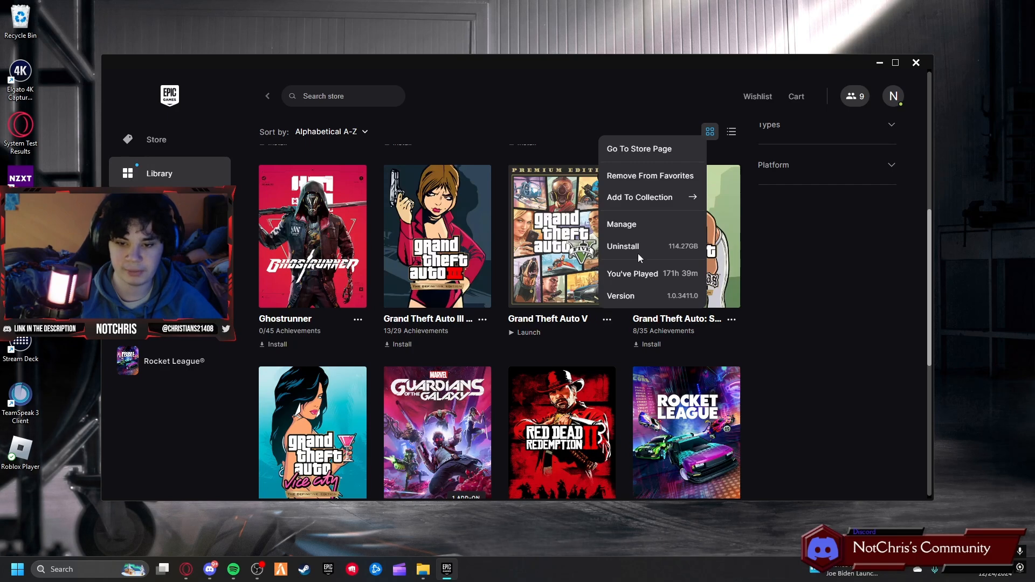
{"action": "left_click", "coordinate": [620, 223]}
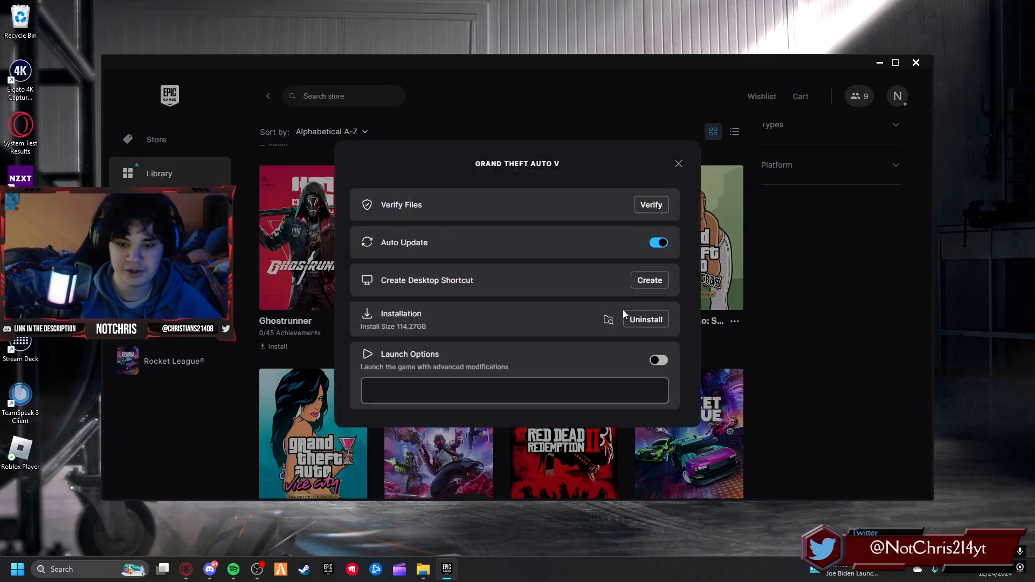
{"action": "left_click", "coordinate": [606, 320]}
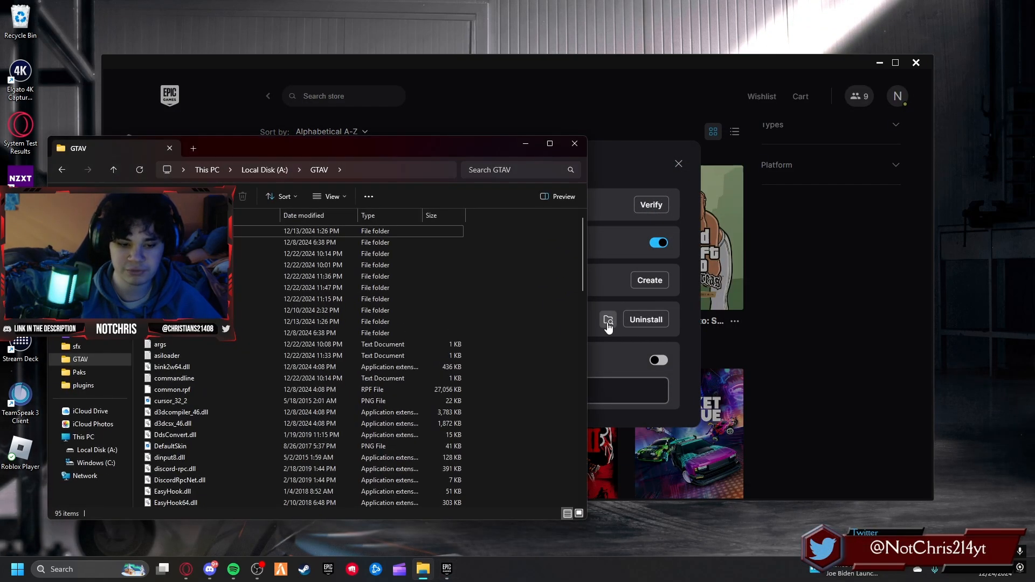
{"action": "mouse_move", "coordinate": [433, 312]}
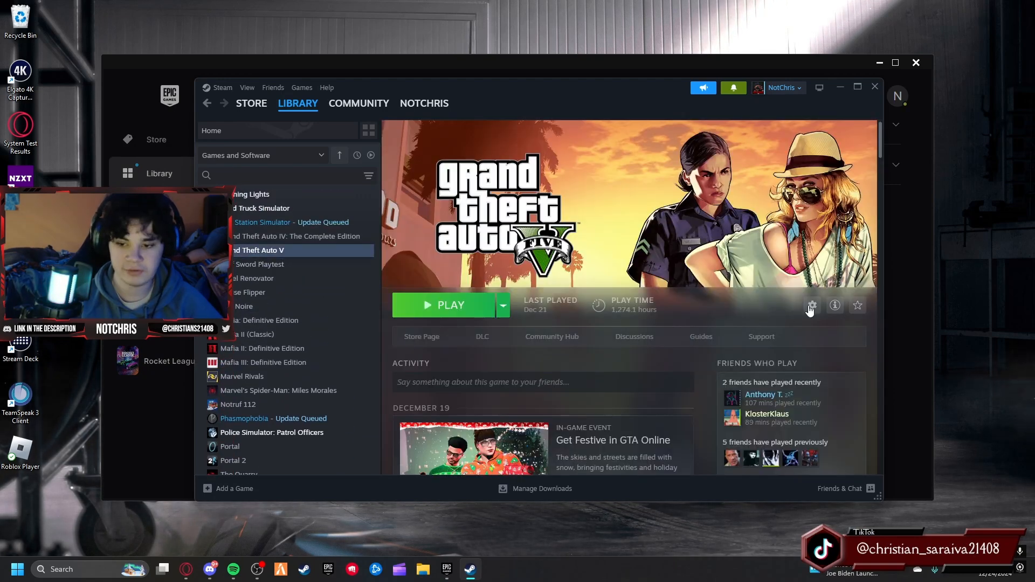
View Steam's Grand Theft Auto V management options, then clear the windows to the desktop.
{"action": "left_click", "coordinate": [812, 305]}
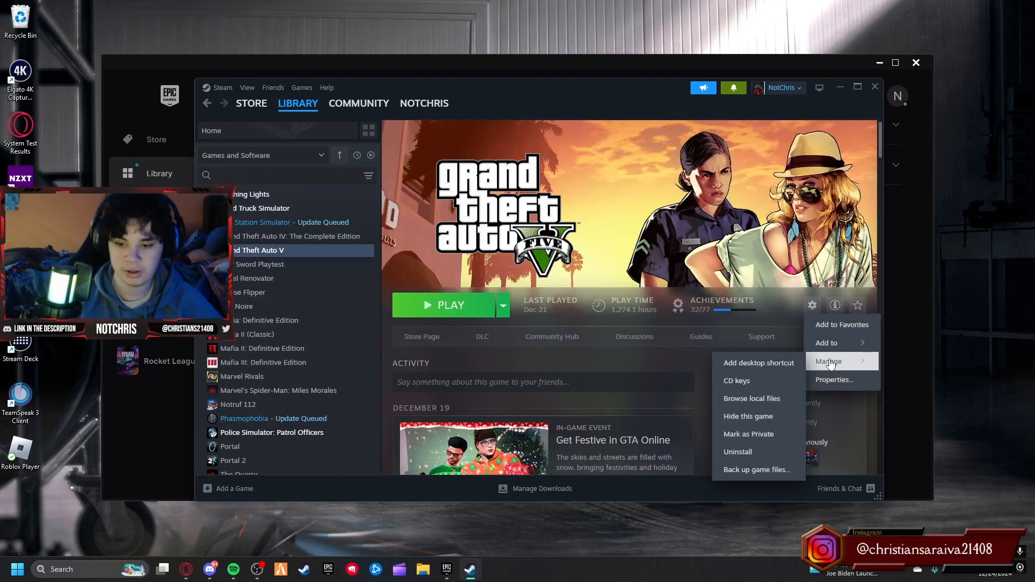
{"action": "left_click", "coordinate": [751, 398]}
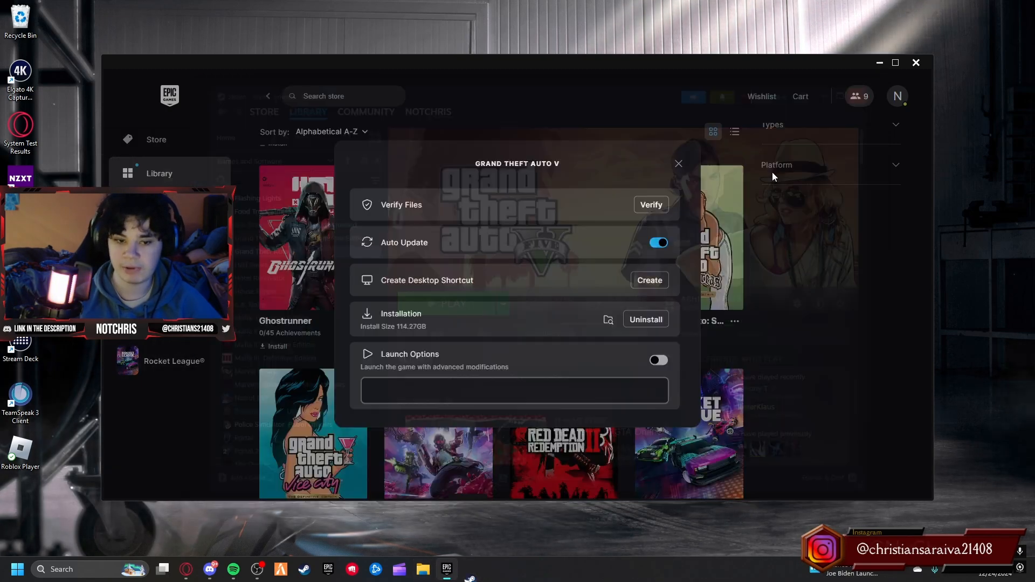
{"action": "left_click", "coordinate": [677, 162]}
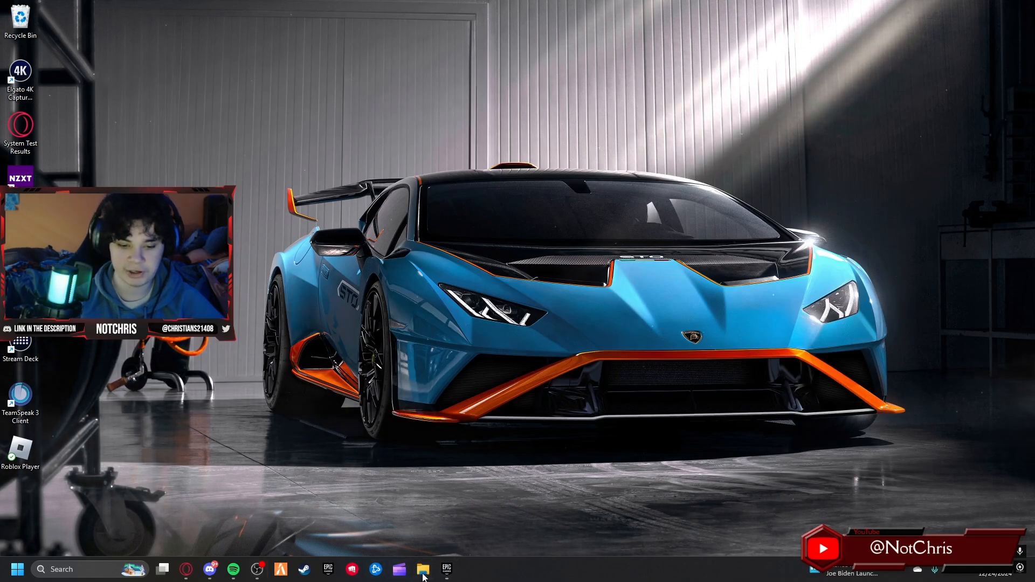
Copy ELS, ELS.ini and ELS.asi from ELS V1.05's INSTALLATION FILES/Grand Theft Auto V into GTAV.
{"action": "left_click", "coordinate": [423, 570]}
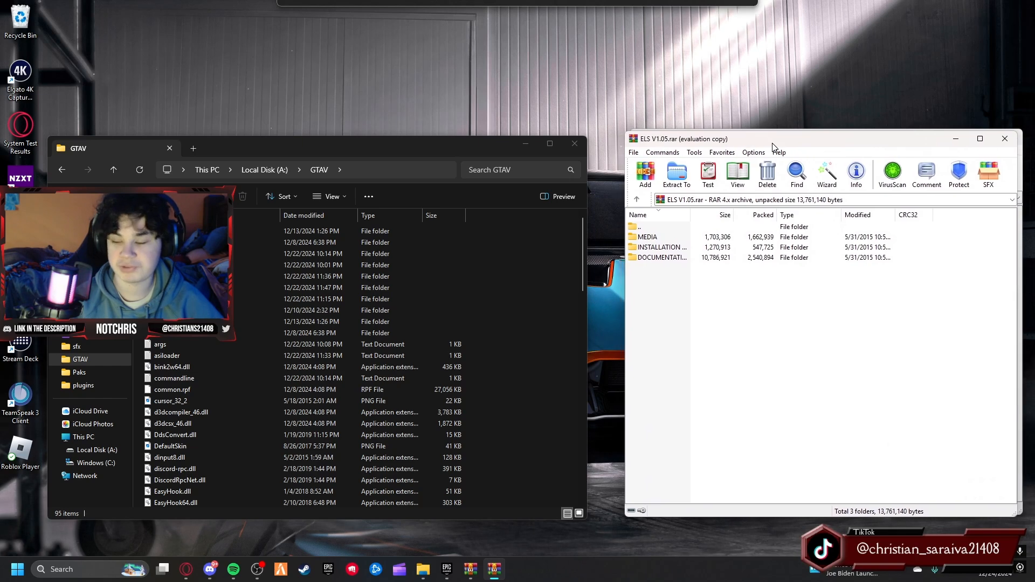
{"action": "left_click_drag", "start_coordinate": [113, 148], "coordinate": [253, 147]}
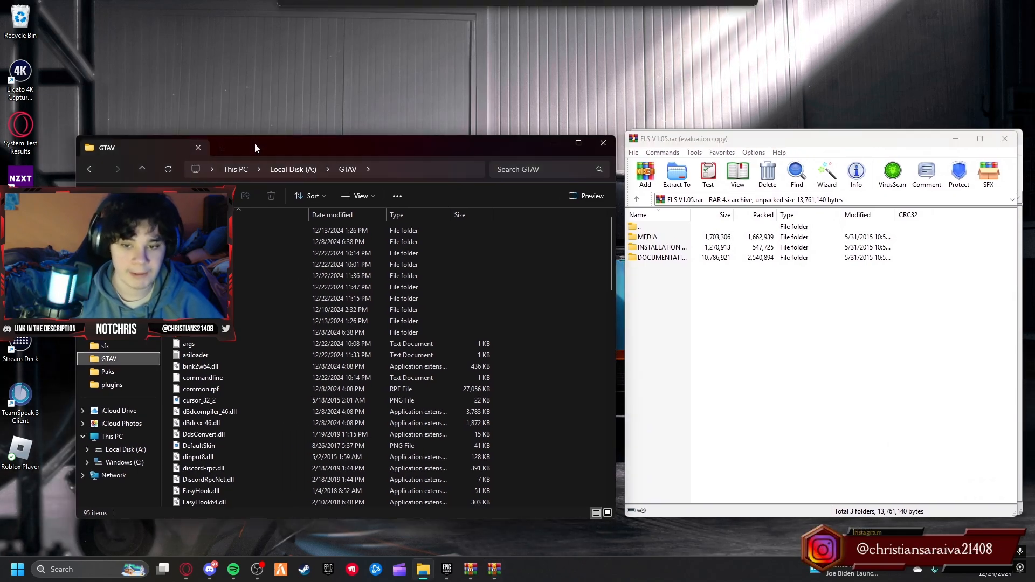
{"action": "left_click", "coordinate": [661, 258]}
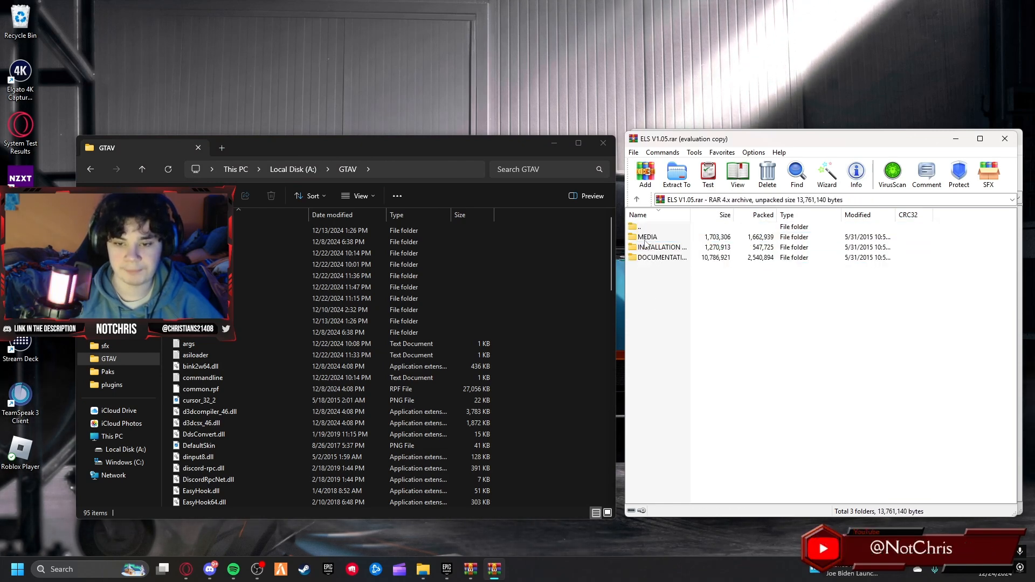
{"action": "double_click", "coordinate": [660, 247]}
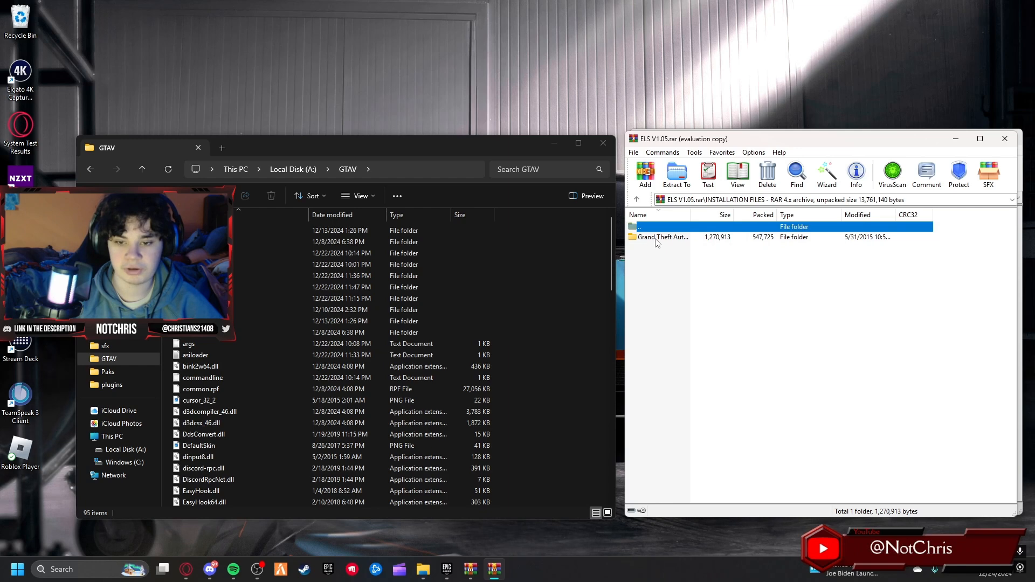
{"action": "double_click", "coordinate": [662, 238]}
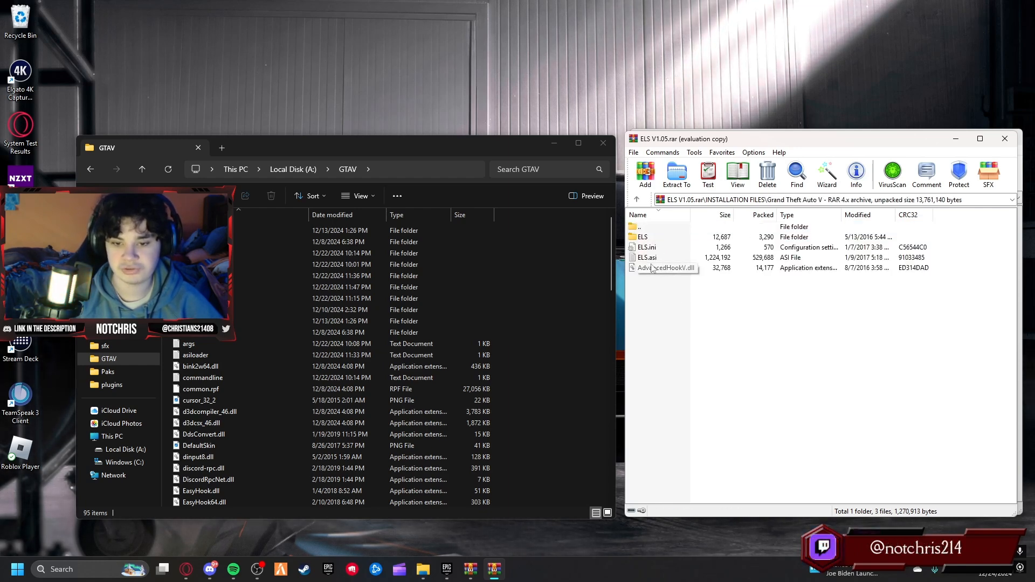
{"action": "left_click", "coordinate": [647, 258]}
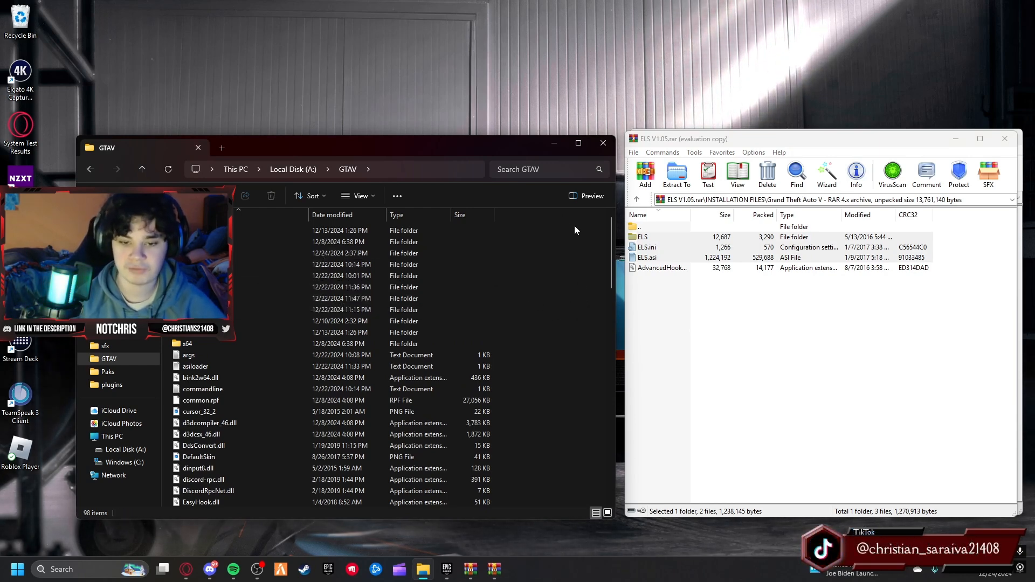
{"action": "mouse_move", "coordinate": [523, 352]}
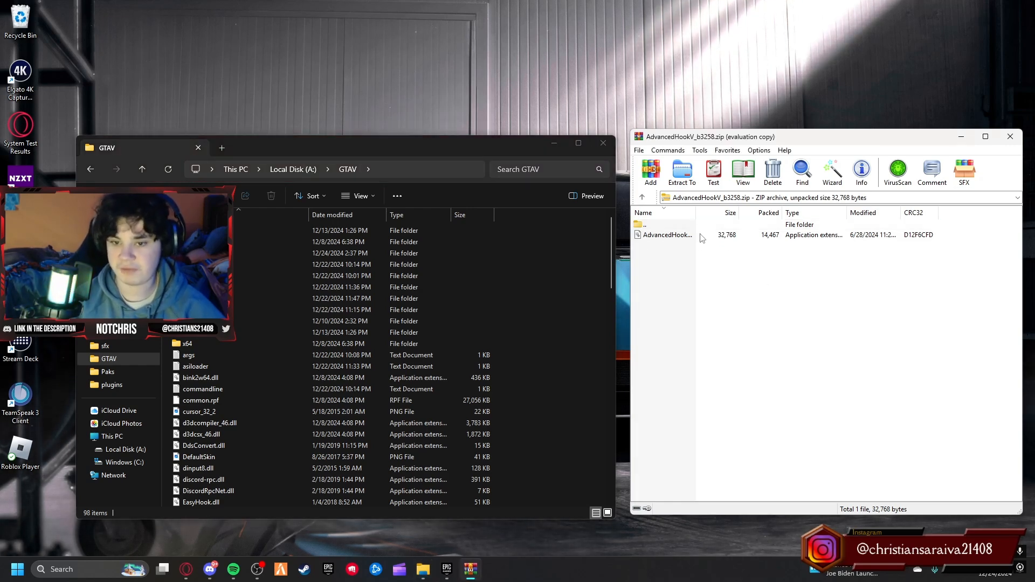
Copy AdvancedHookV.dll into the GTAV folder, then close the archive and folder windows.
{"action": "left_click", "coordinate": [667, 235]}
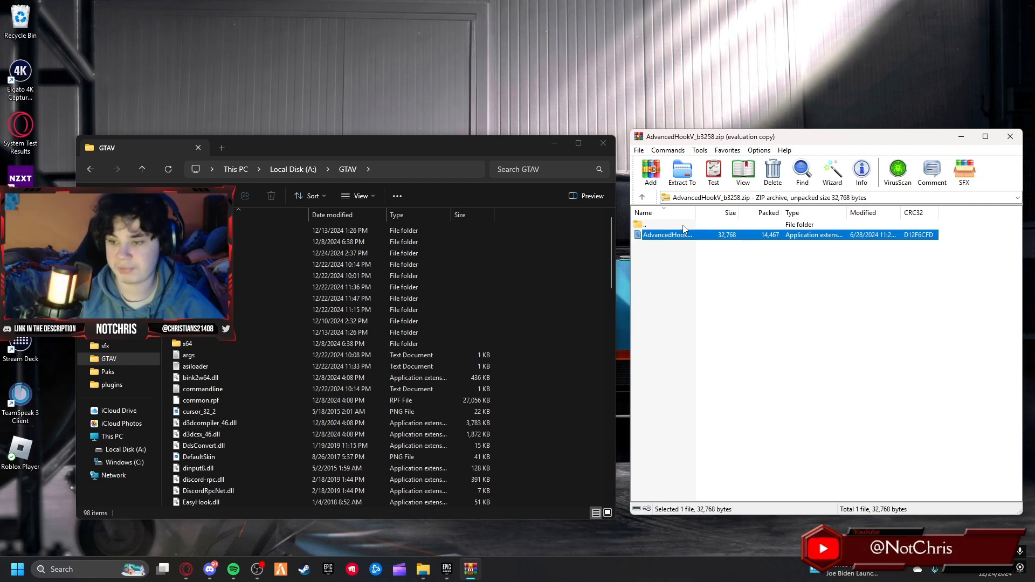
{"action": "mouse_move", "coordinate": [591, 284]}
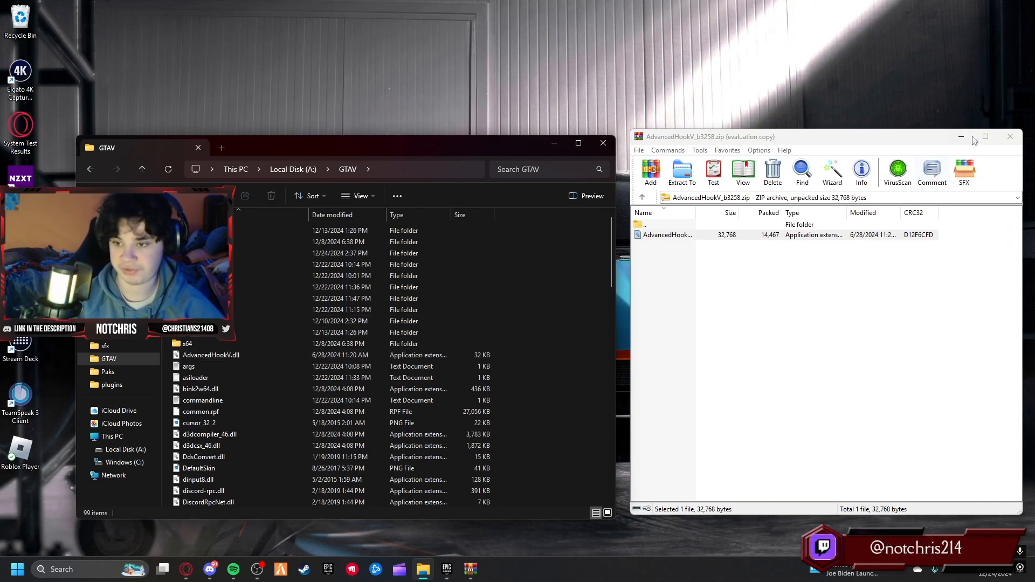
{"action": "left_click", "coordinate": [1009, 136]}
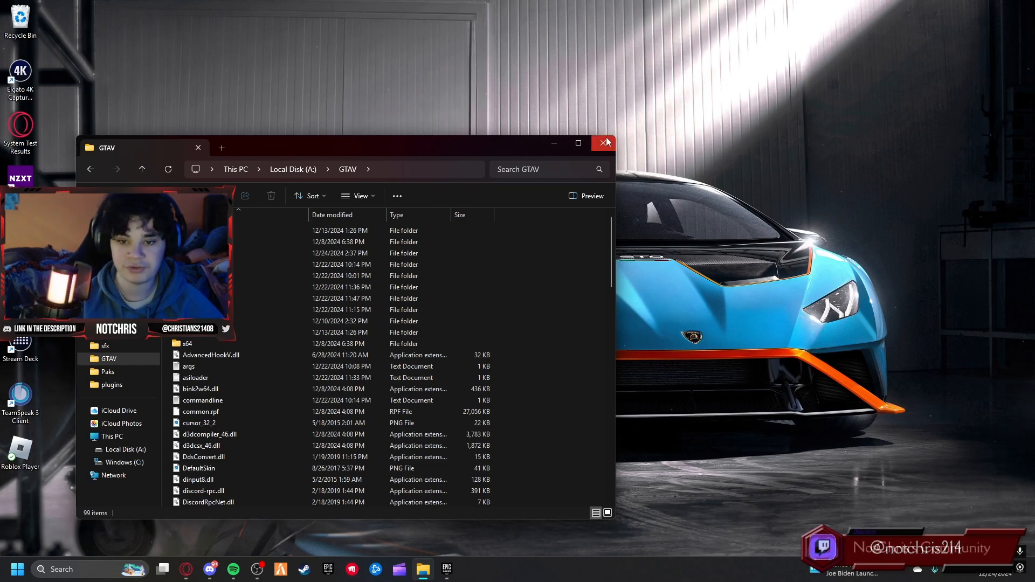
{"action": "left_click", "coordinate": [603, 142]}
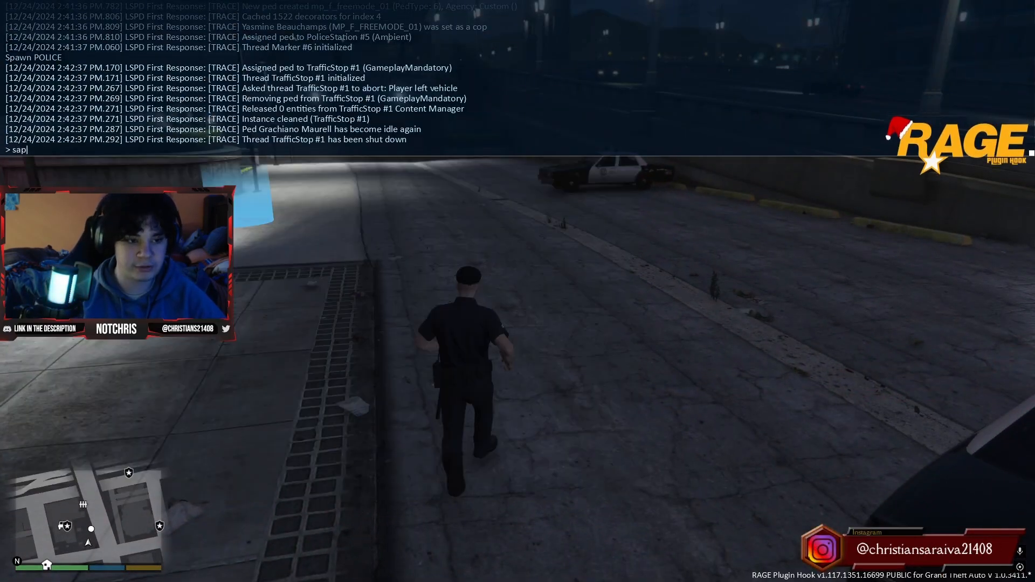
Spawn a POLICE2 cruiser next to the officer from the RAGE Plugin Hook console.
{"action": "type", "text": "wn polci"}
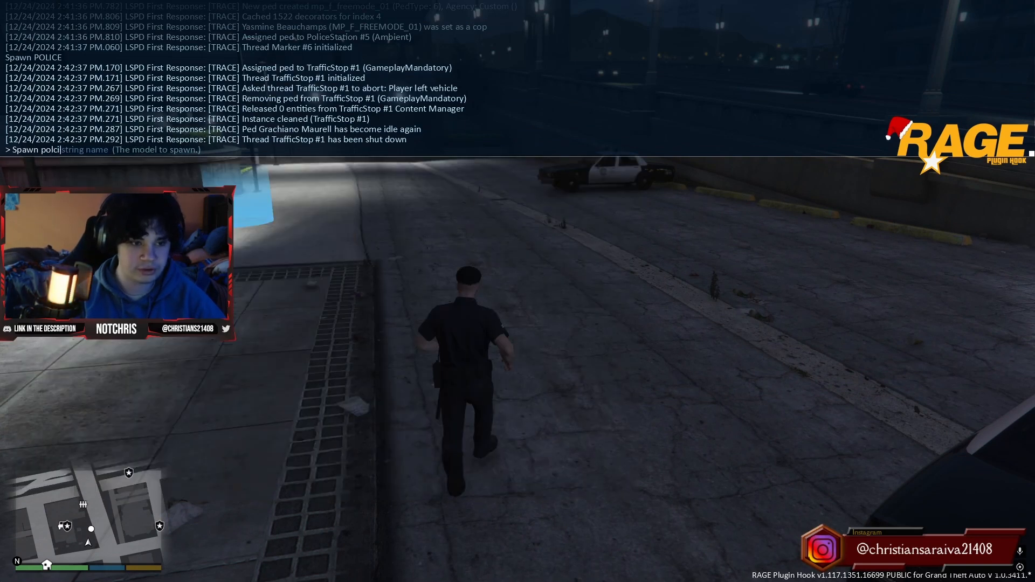
{"action": "type", "text": "POLICE2"}
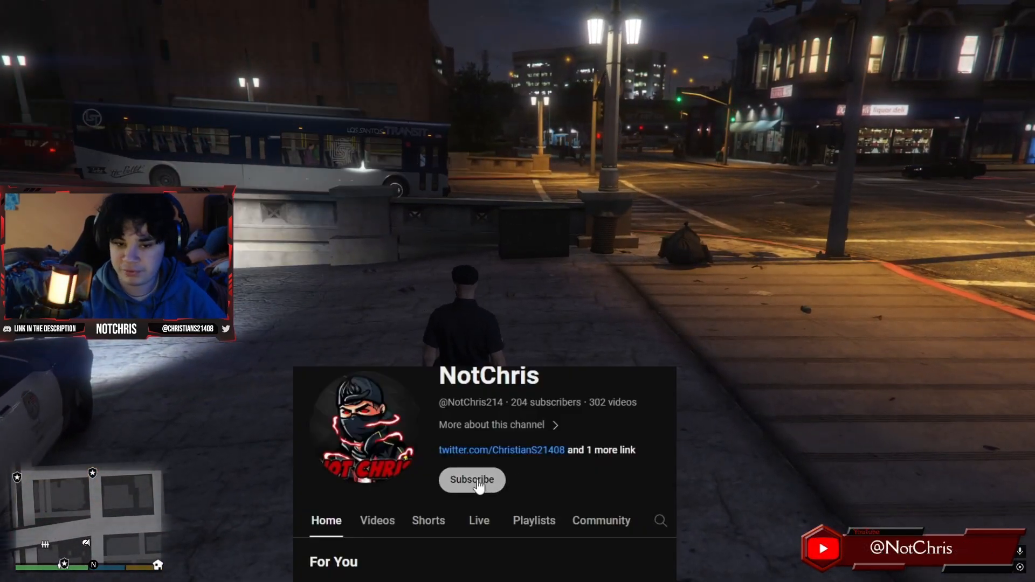
{"action": "left_click", "coordinate": [471, 480]}
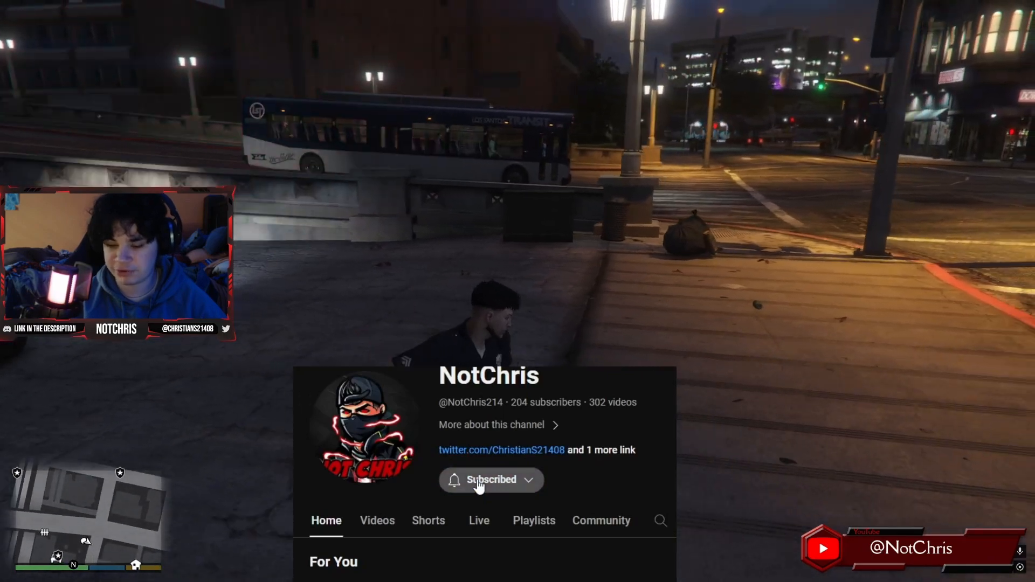
{"action": "left_click", "coordinate": [491, 479]}
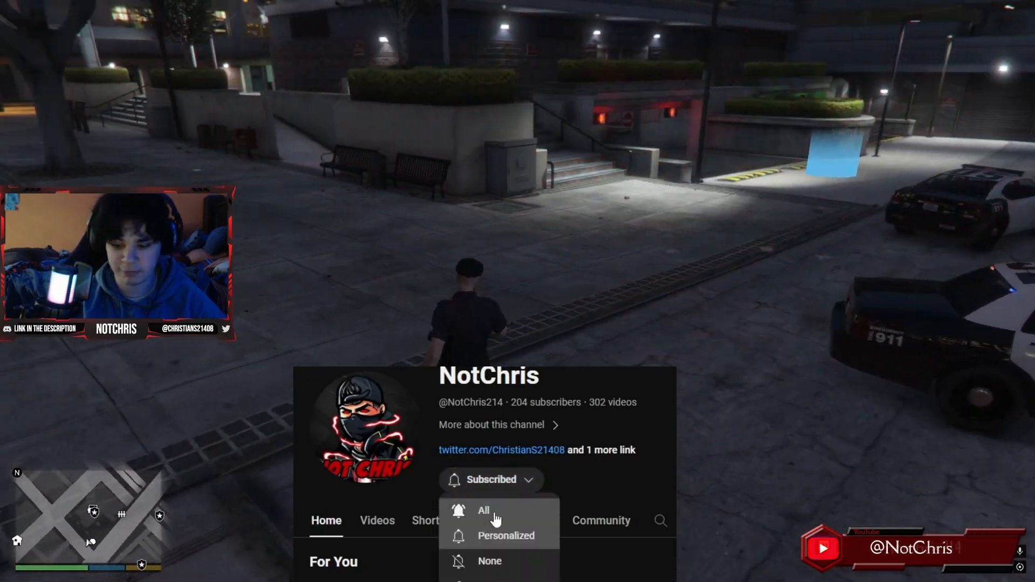